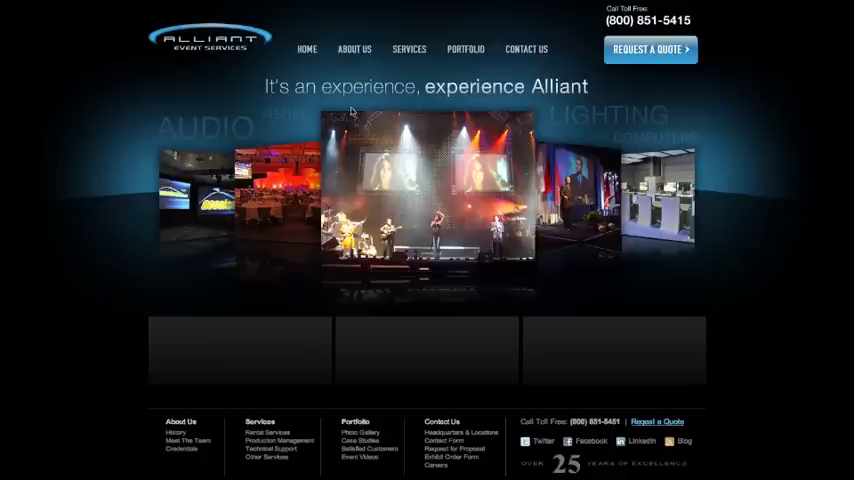
pyautogui.moveTo(738, 125)
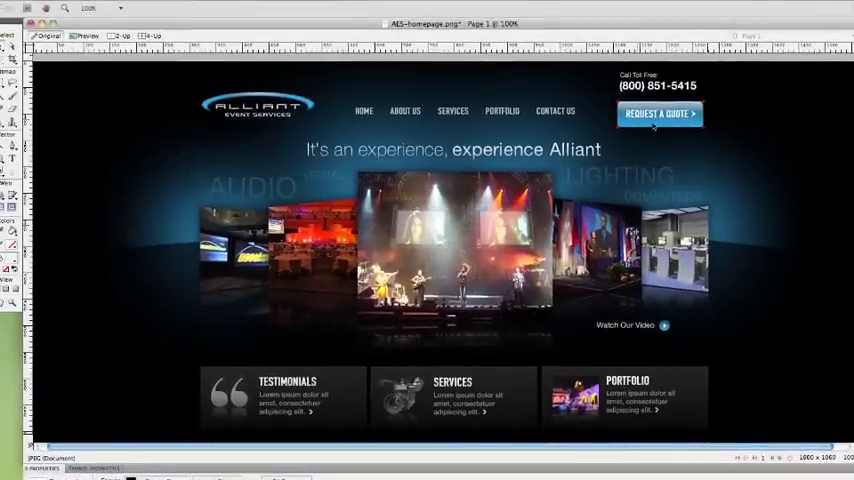
pyautogui.moveTo(716, 147)
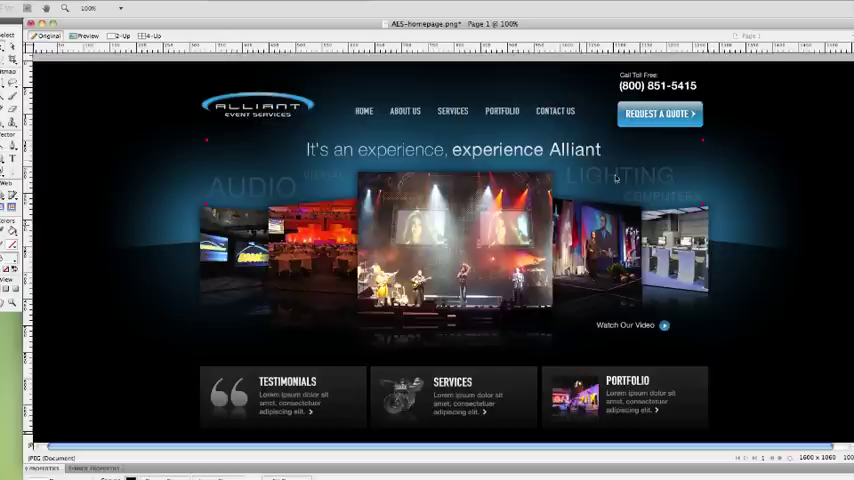
pyautogui.moveTo(668, 145)
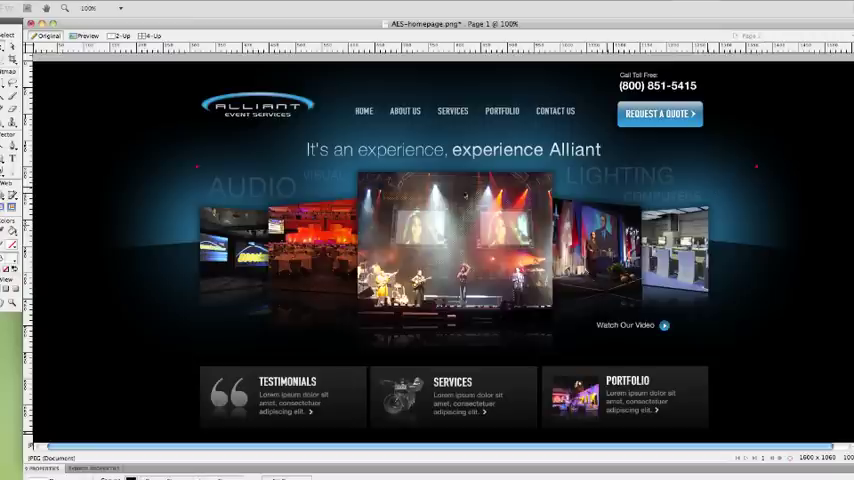
# Select the Request a Quote button group and its slice to show JPEG export settings.
pyautogui.click(659, 113)
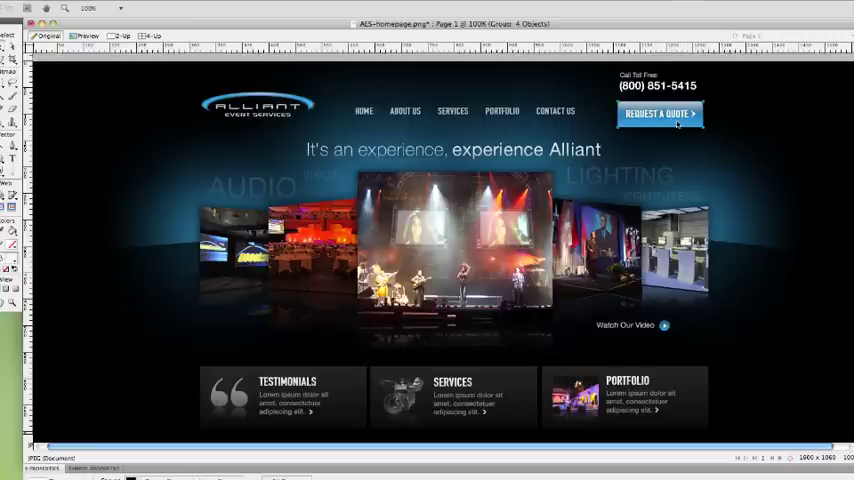
pyautogui.moveTo(696, 158)
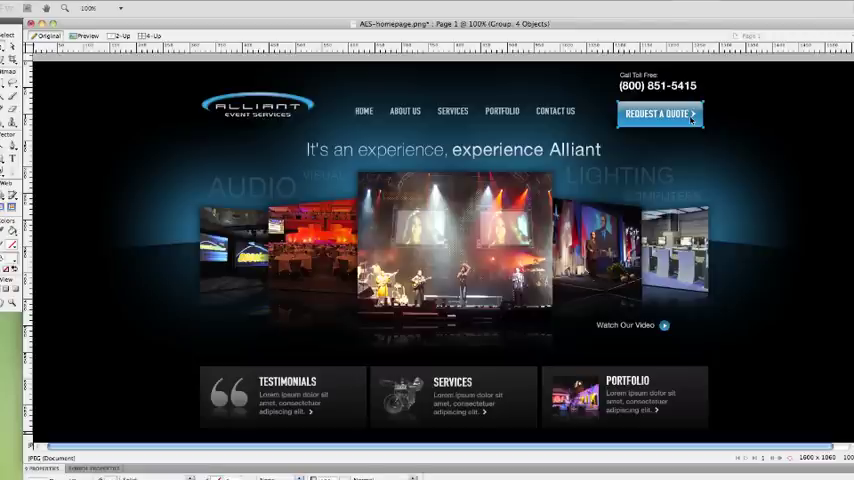
pyautogui.click(660, 114)
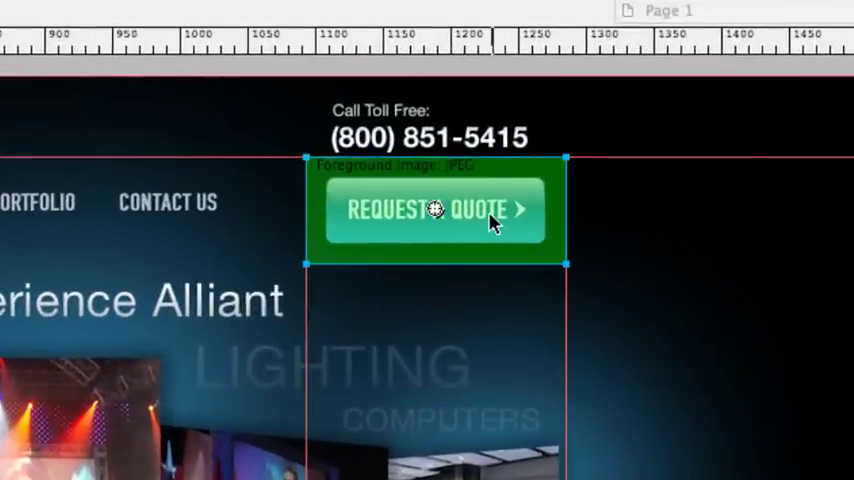
pyautogui.moveTo(450, 210)
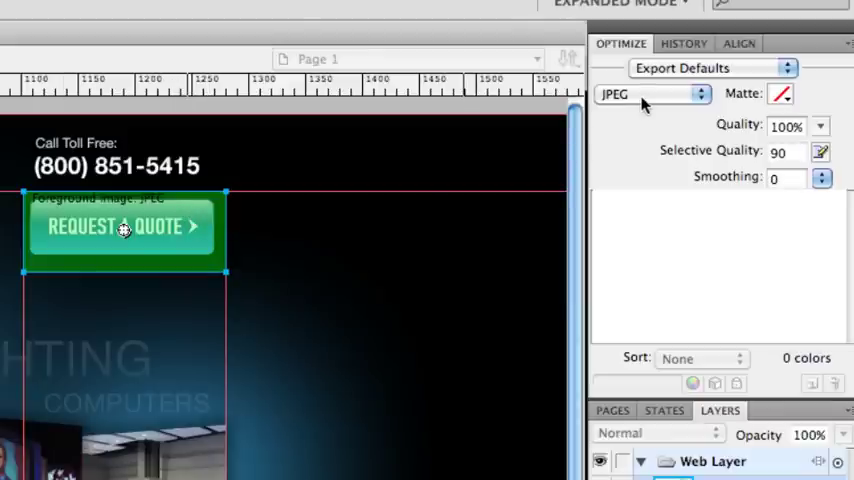
# Show the export format list for the Request a Quote slice.
pyautogui.click(650, 93)
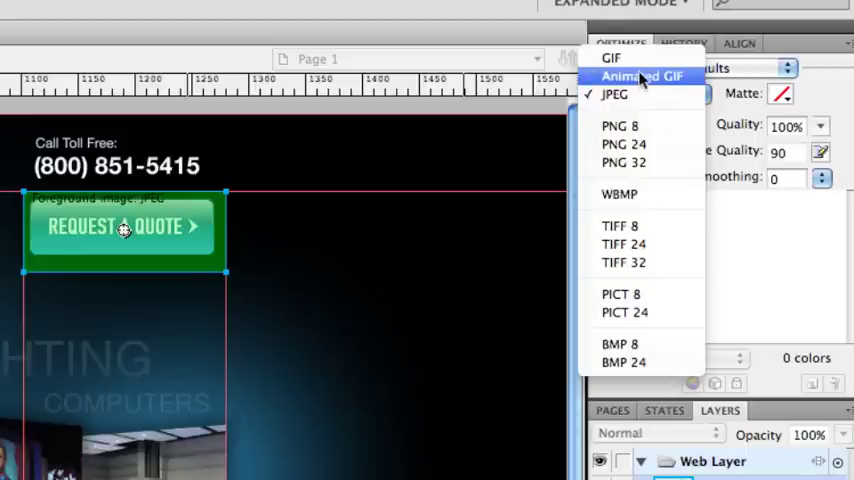
pyautogui.moveTo(640, 144)
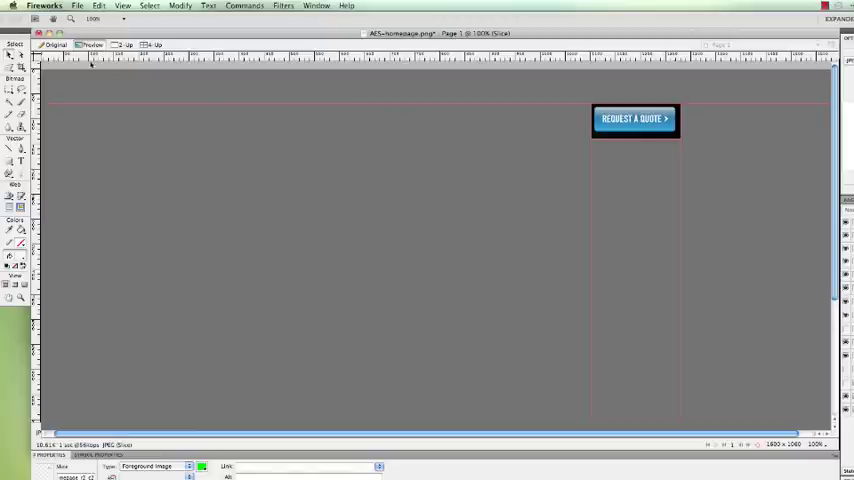
pyautogui.moveTo(220, 245)
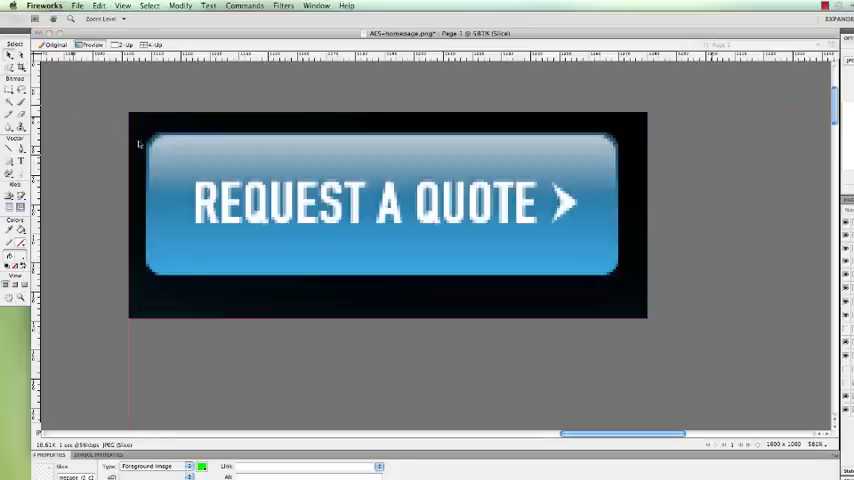
pyautogui.moveTo(676, 416)
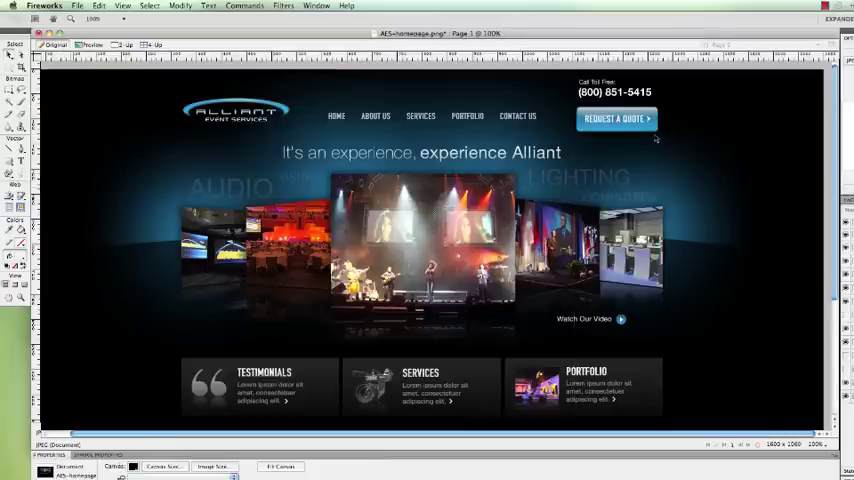
# Copy the button group into a new transparent 196×83 document and paste it.
pyautogui.click(616, 118)
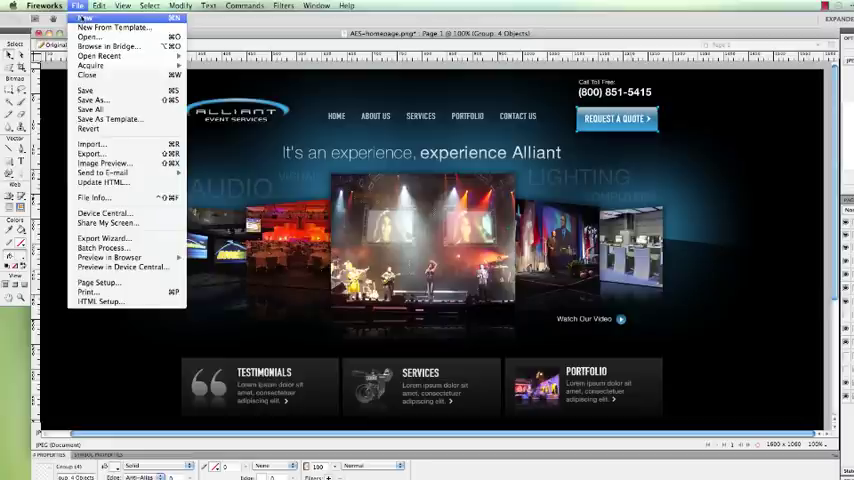
pyautogui.click(85, 19)
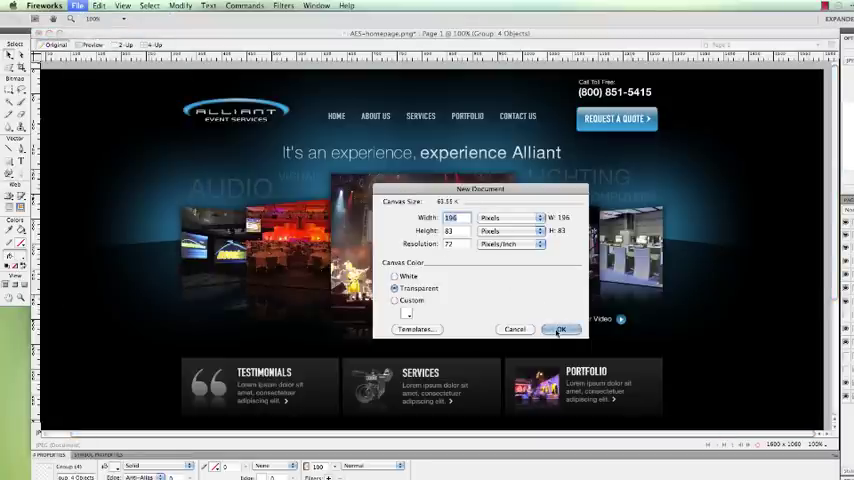
pyautogui.click(561, 329)
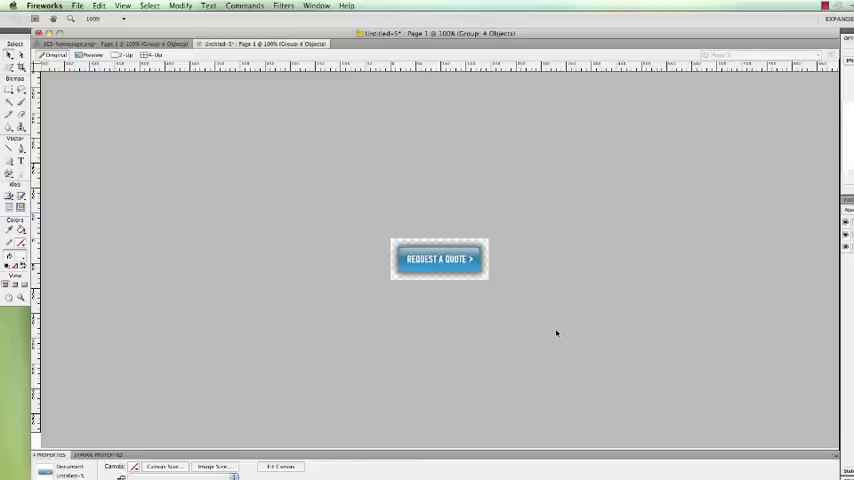
pyautogui.click(439, 258)
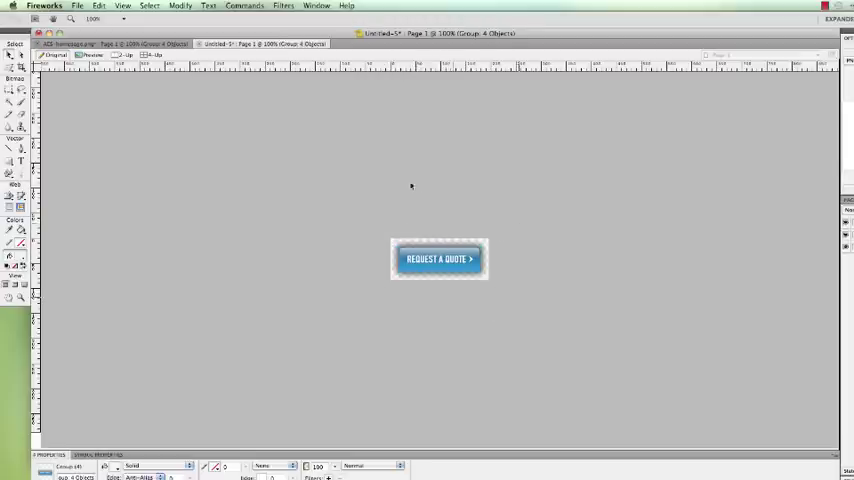
# Trim Canvas on the new document so it hugs the Request a Quote button.
pyautogui.click(180, 6)
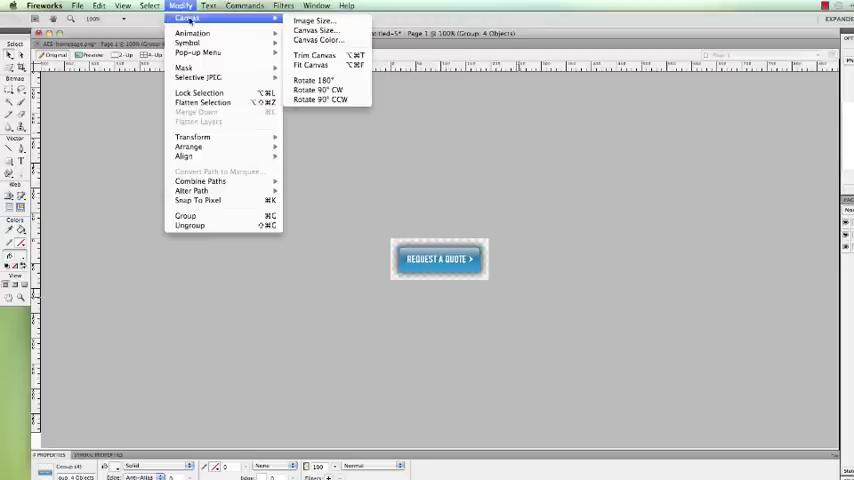
pyautogui.moveTo(315, 30)
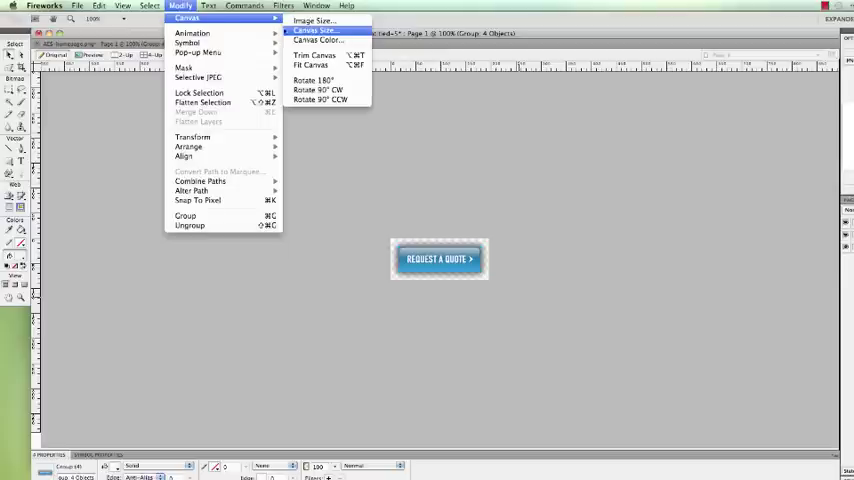
pyautogui.moveTo(314, 54)
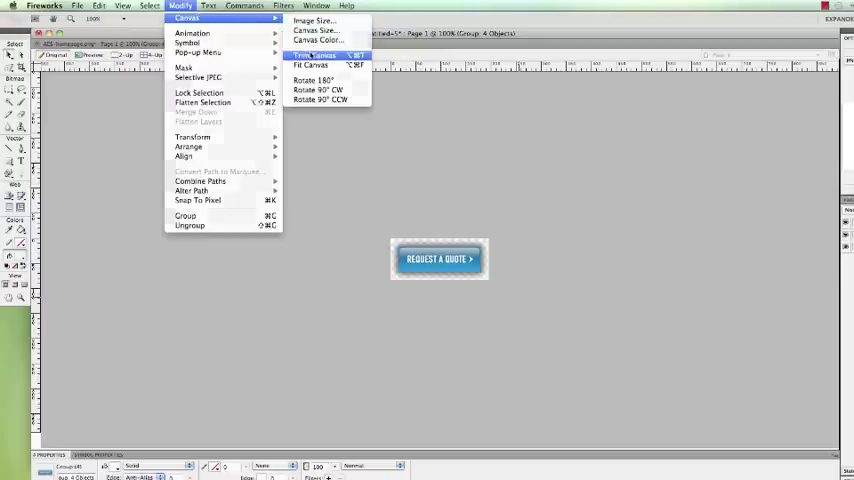
pyautogui.click(312, 55)
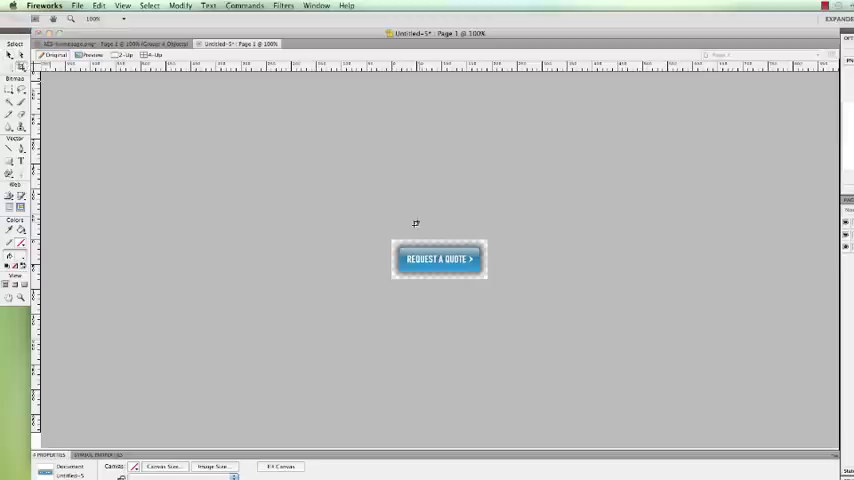
pyautogui.click(439, 259)
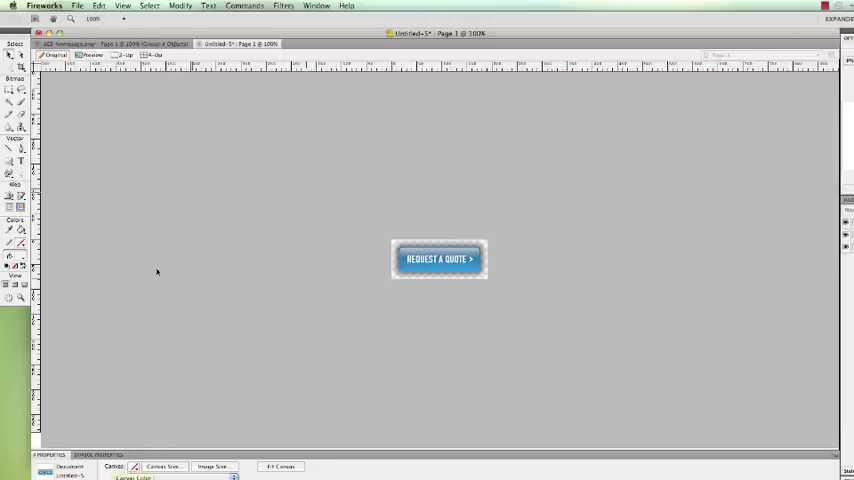
pyautogui.click(439, 259)
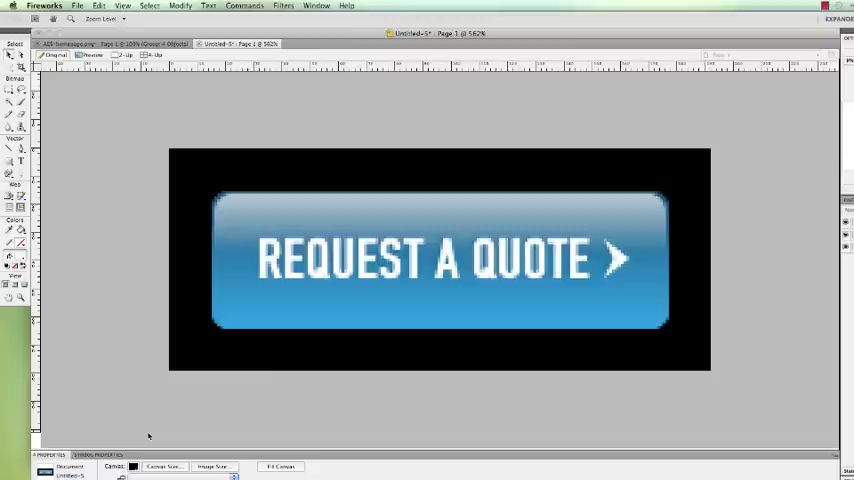
pyautogui.click(133, 467)
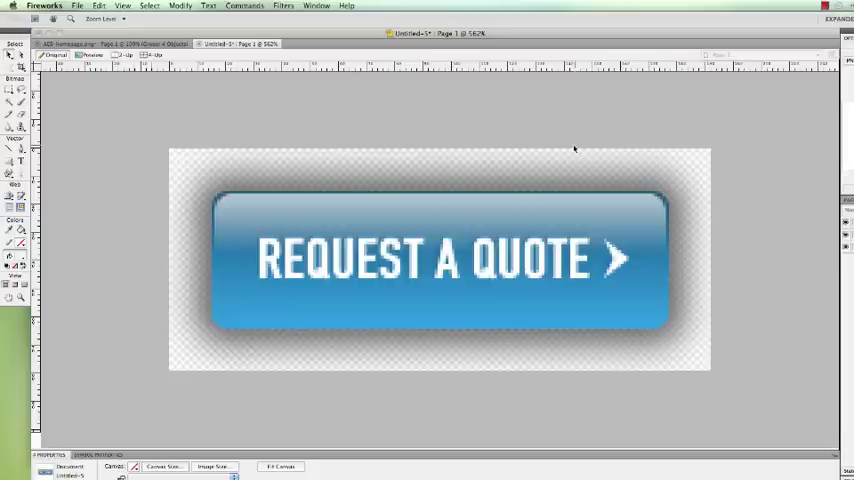
pyautogui.moveTo(565, 132)
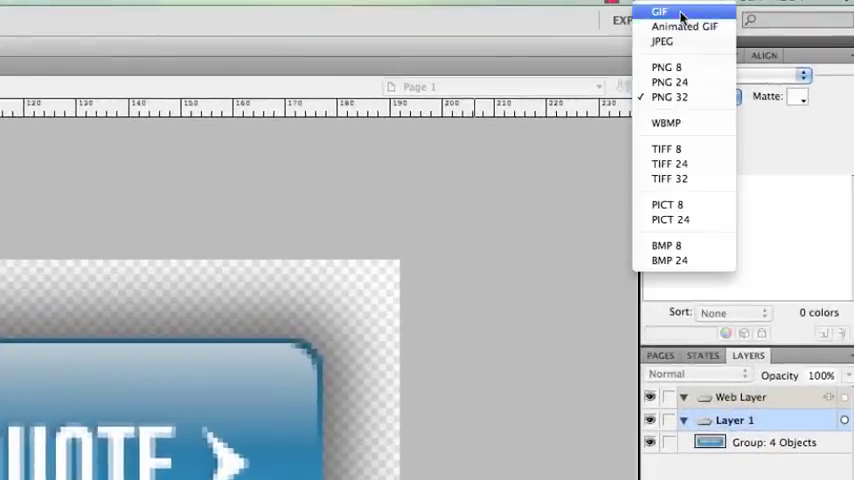
pyautogui.moveTo(667, 67)
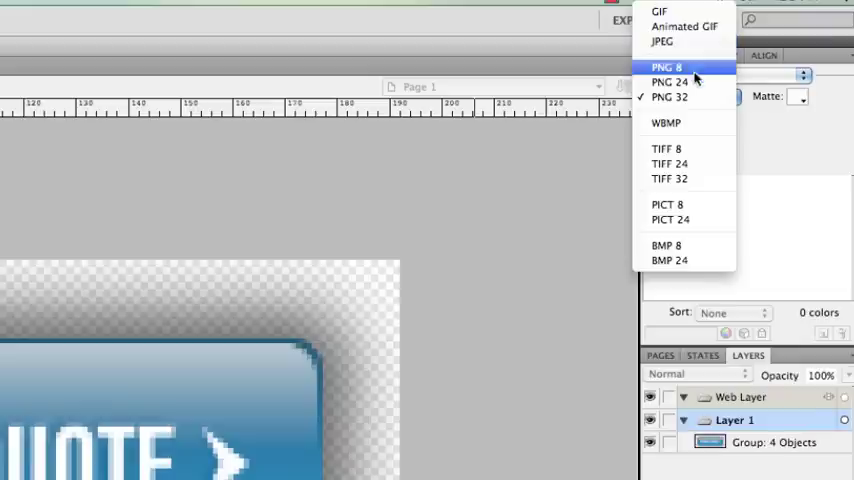
# Choose a PNG export format for the Request a Quote button.
pyautogui.click(669, 96)
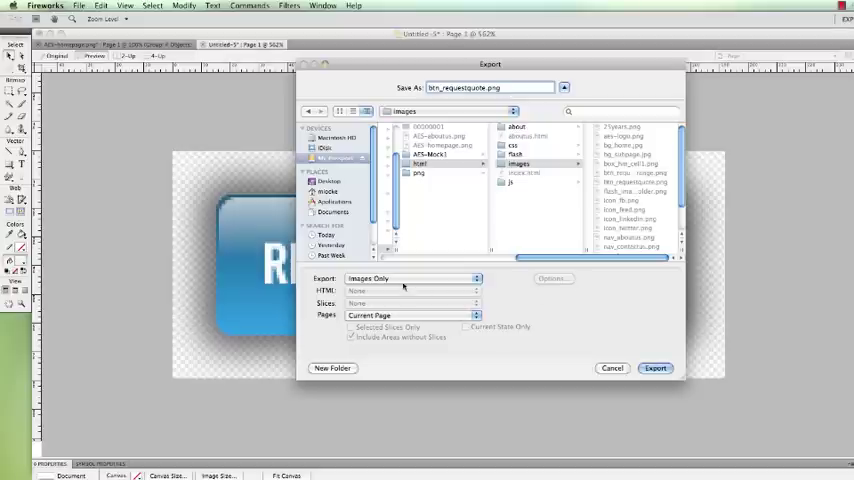
# Export btn_requestquote.png to the images folder, replacing the existing file.
pyautogui.click(412, 278)
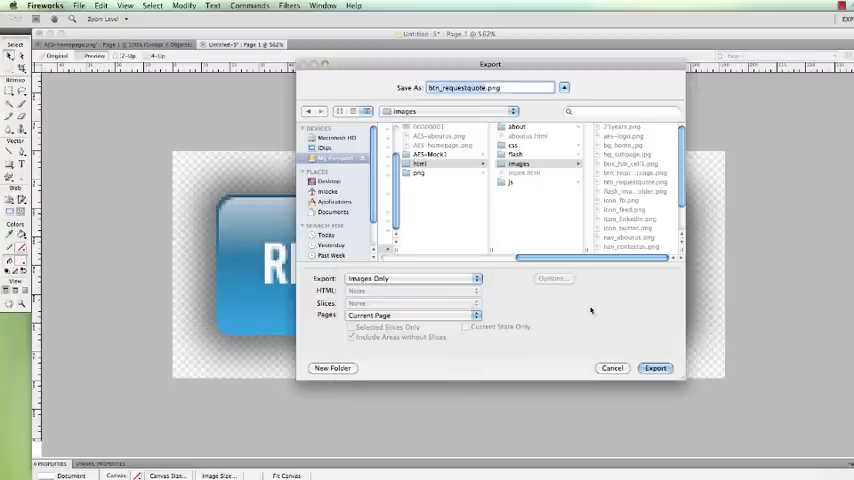
pyautogui.moveTo(638, 351)
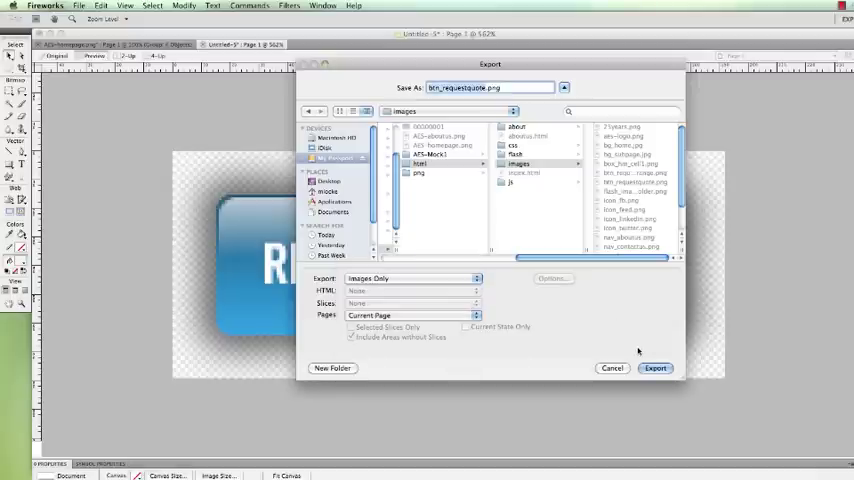
pyautogui.click(655, 368)
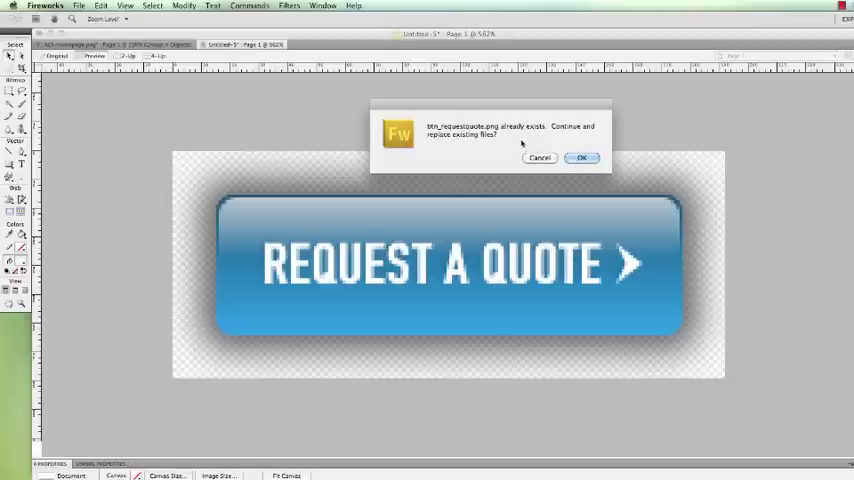
pyautogui.click(582, 157)
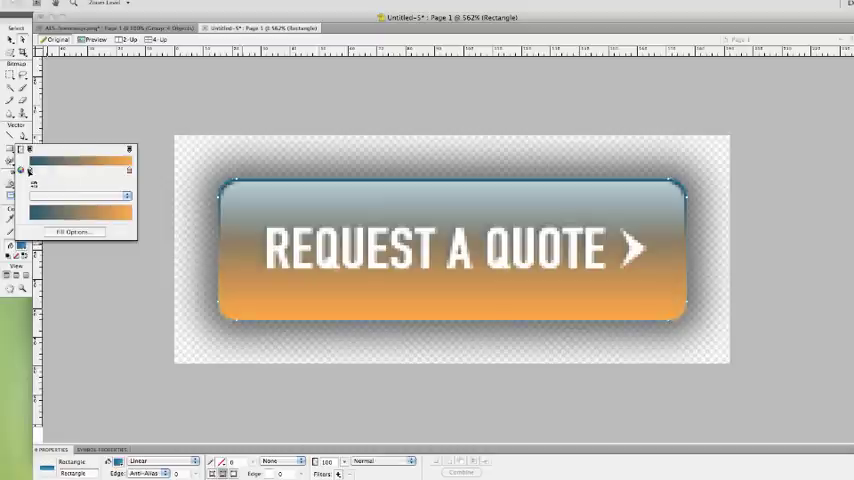
# Change a gradient colour stop on the button fill toward orange.
pyautogui.click(80, 161)
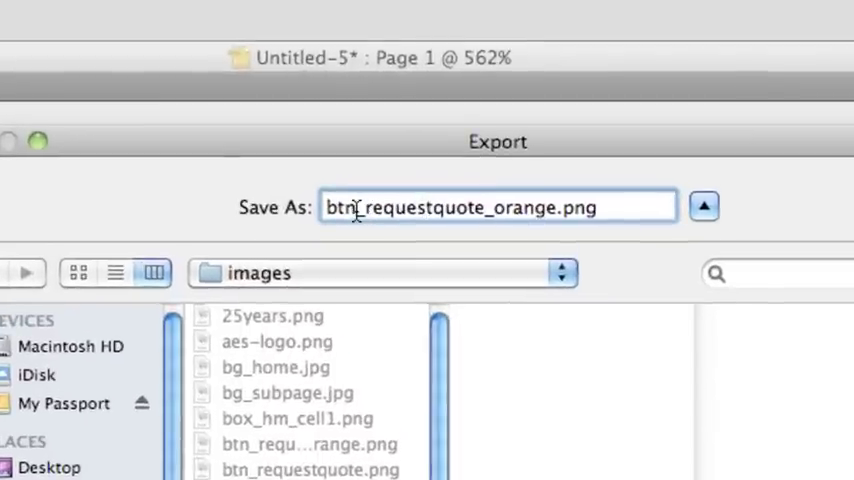
pyautogui.moveTo(470, 207)
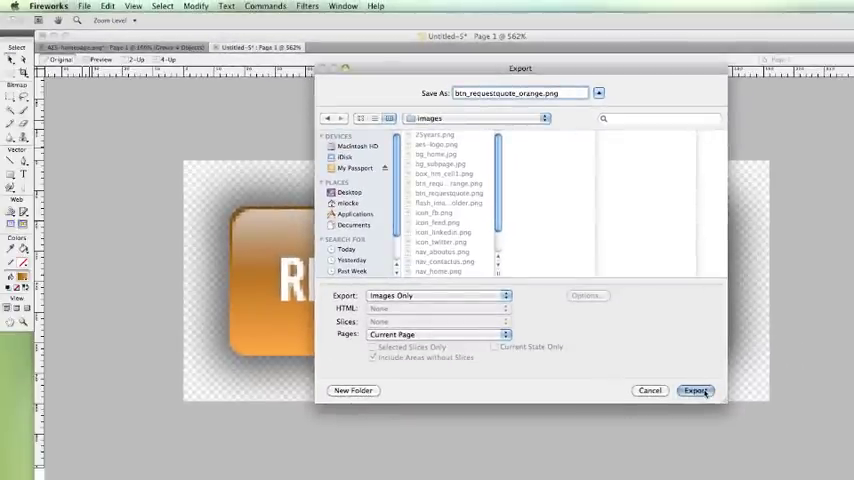
# Export the orange button as btn_requestquote_orange.png in the images folder.
pyautogui.click(695, 390)
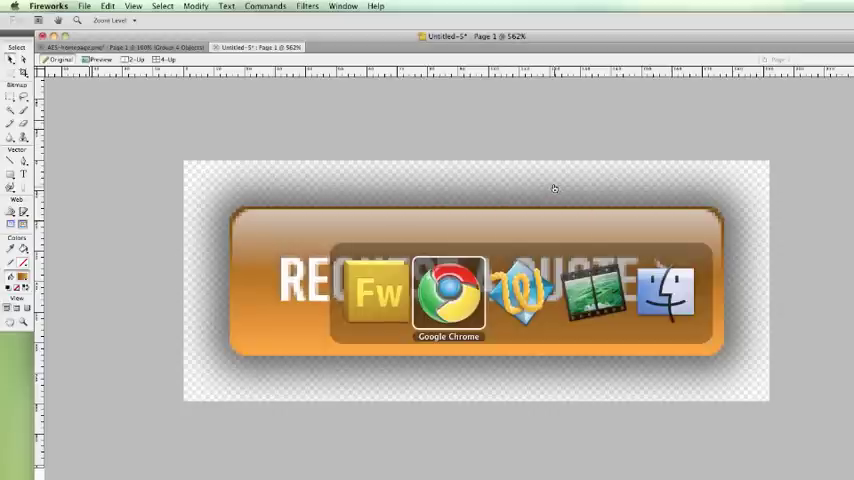
# Change the quote button's img src to images/btn_requestquote_orange.png in the HTML.
pyautogui.click(448, 293)
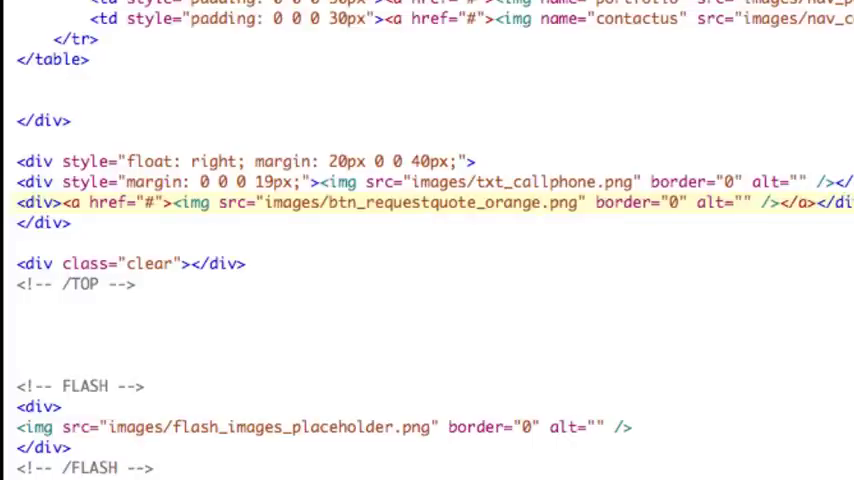
pyautogui.click(540, 203)
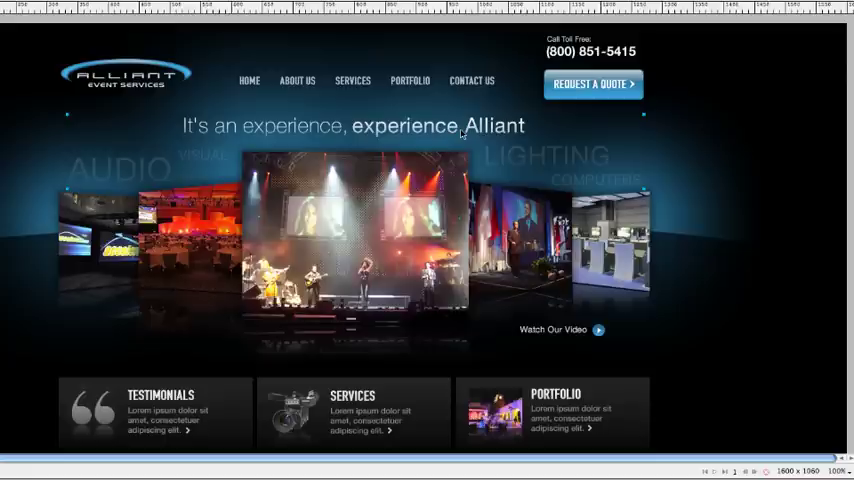
pyautogui.moveTo(328, 93)
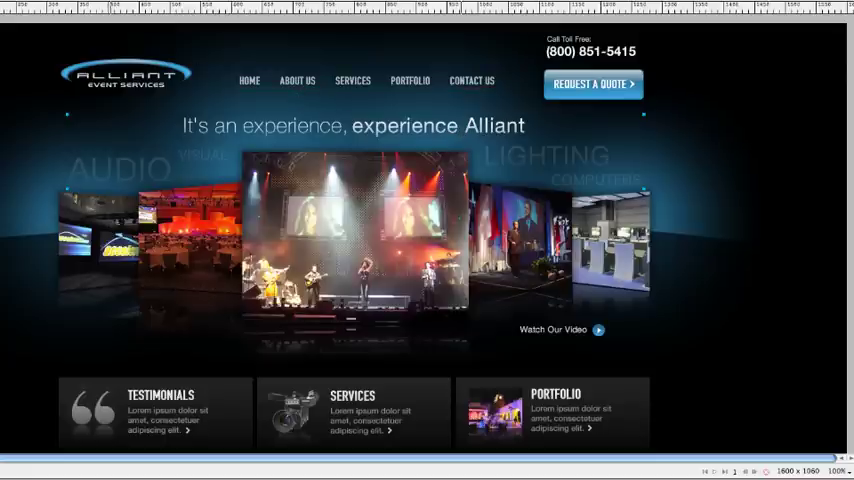
# Switch back to the Fireworks document tabs.
pyautogui.click(58, 8)
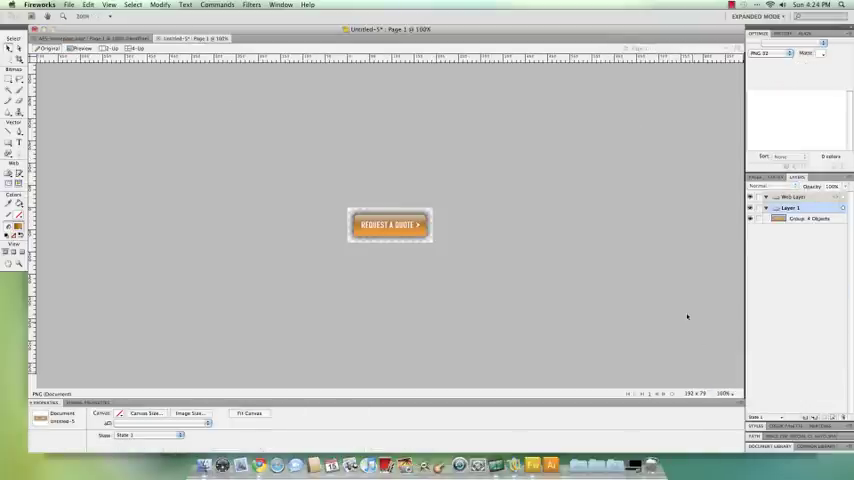
pyautogui.moveTo(397, 179)
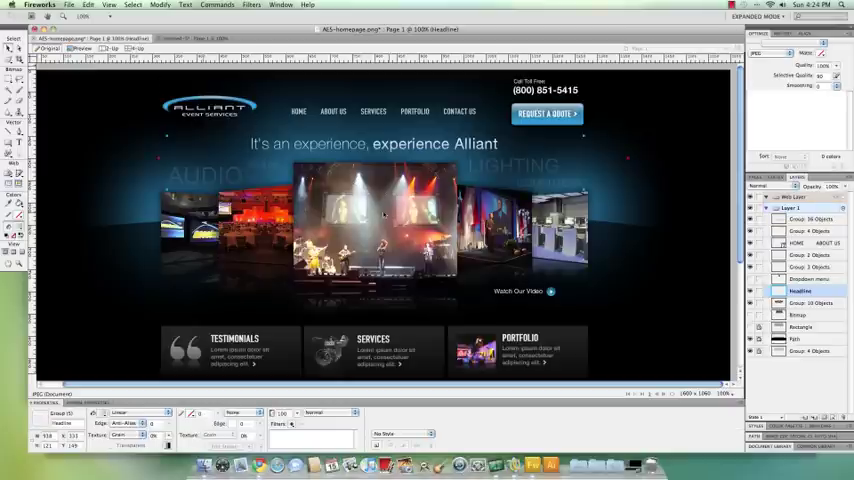
# Select the hero image group (Group: 10 Objects) and start a new transparent 1090 × 589 document.
pyautogui.click(810, 302)
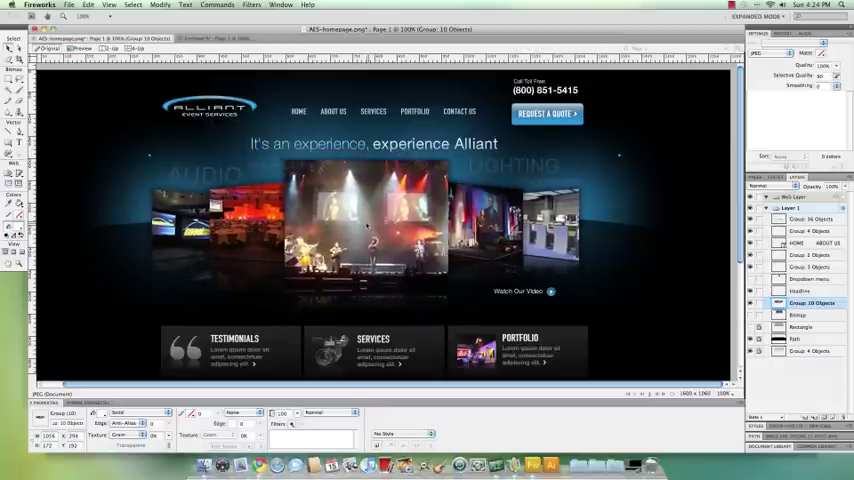
pyautogui.click(70, 5)
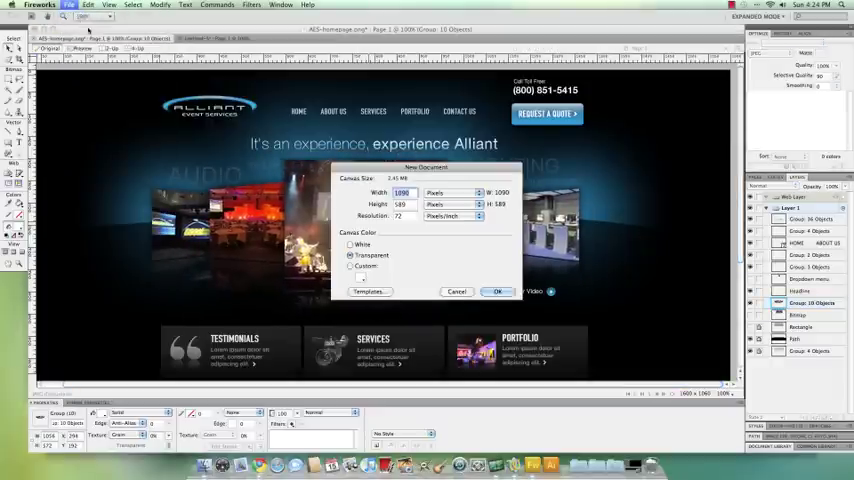
# Create the document, paste the hero group, and trim the canvas to 990 × 346.
pyautogui.click(497, 291)
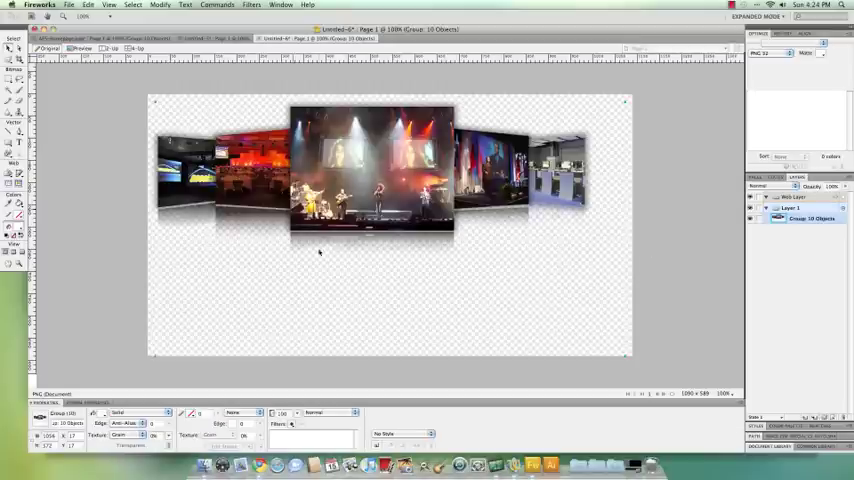
pyautogui.moveTo(224, 103)
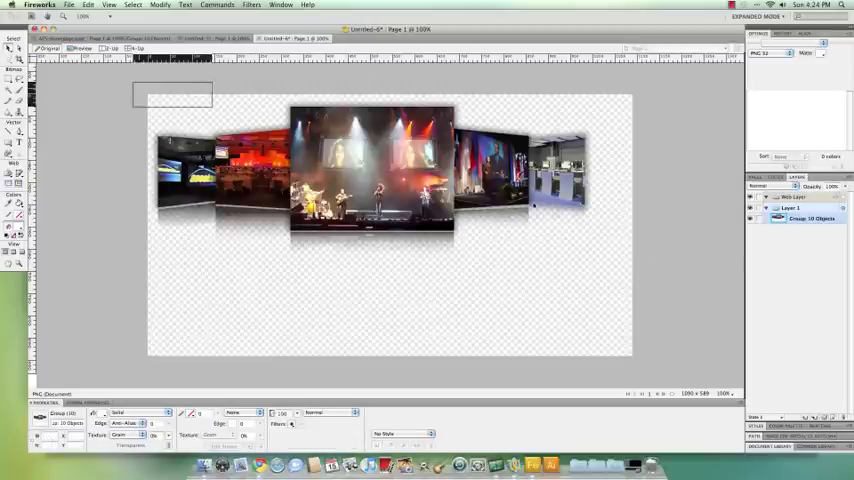
pyautogui.click(160, 5)
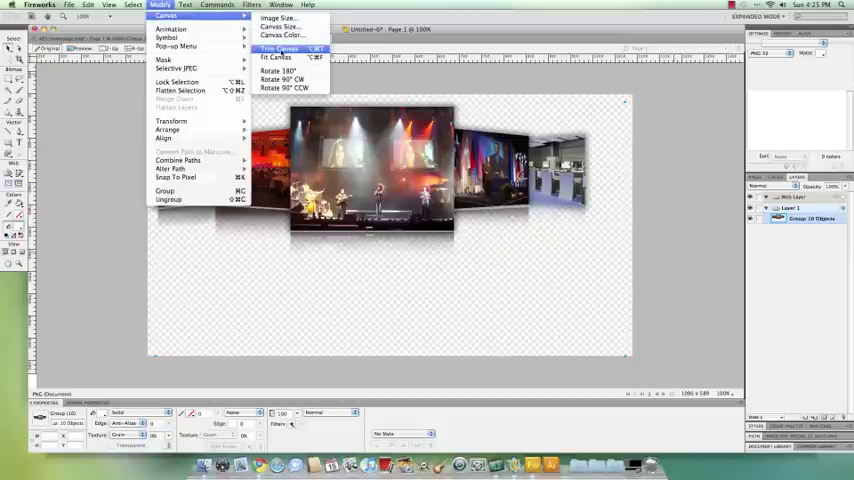
pyautogui.click(279, 49)
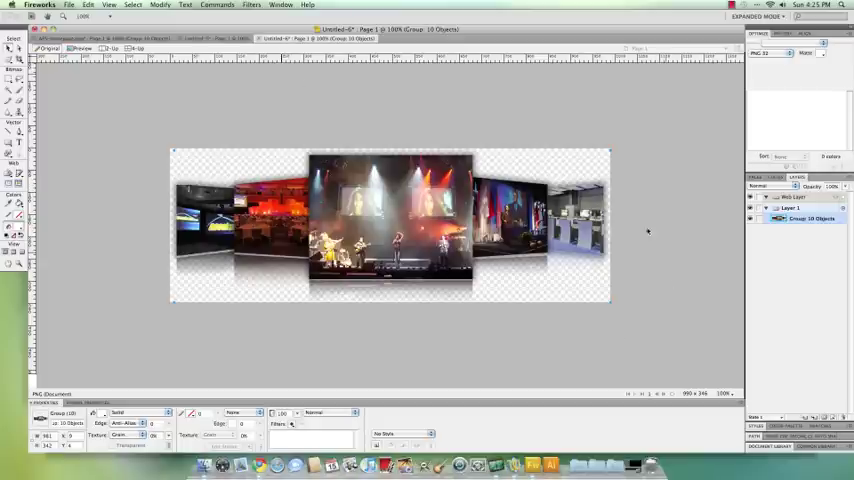
pyautogui.moveTo(502, 302)
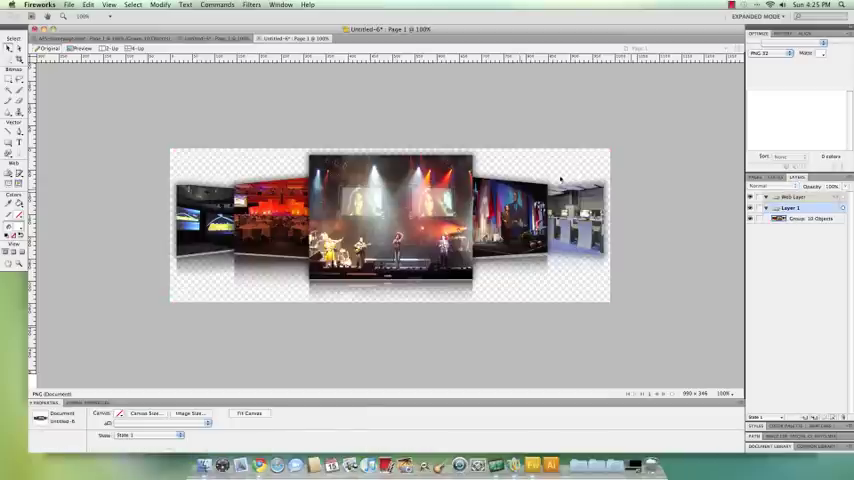
pyautogui.moveTo(610, 148)
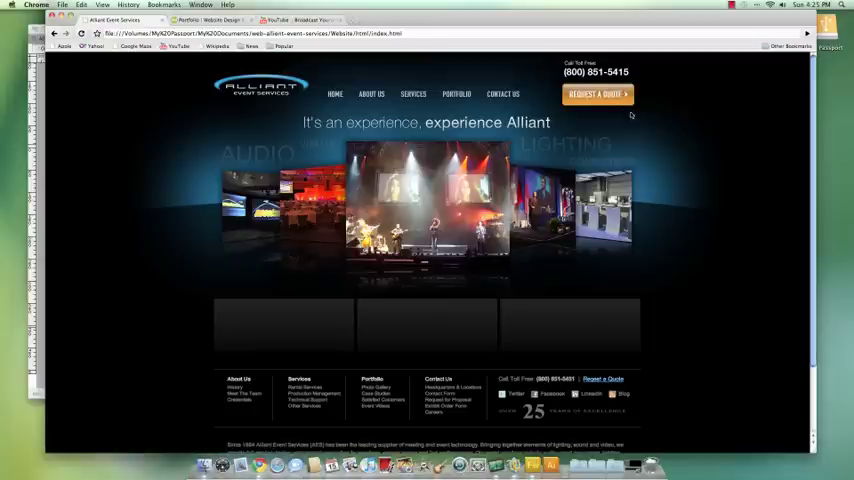
pyautogui.moveTo(700, 143)
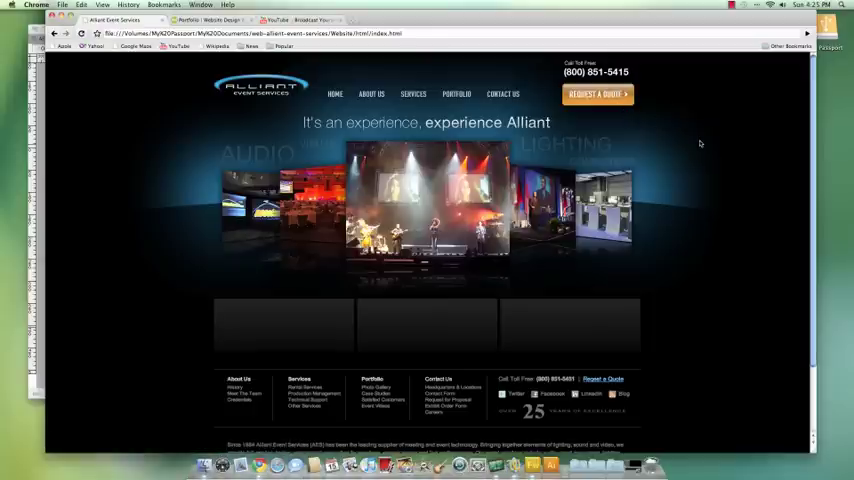